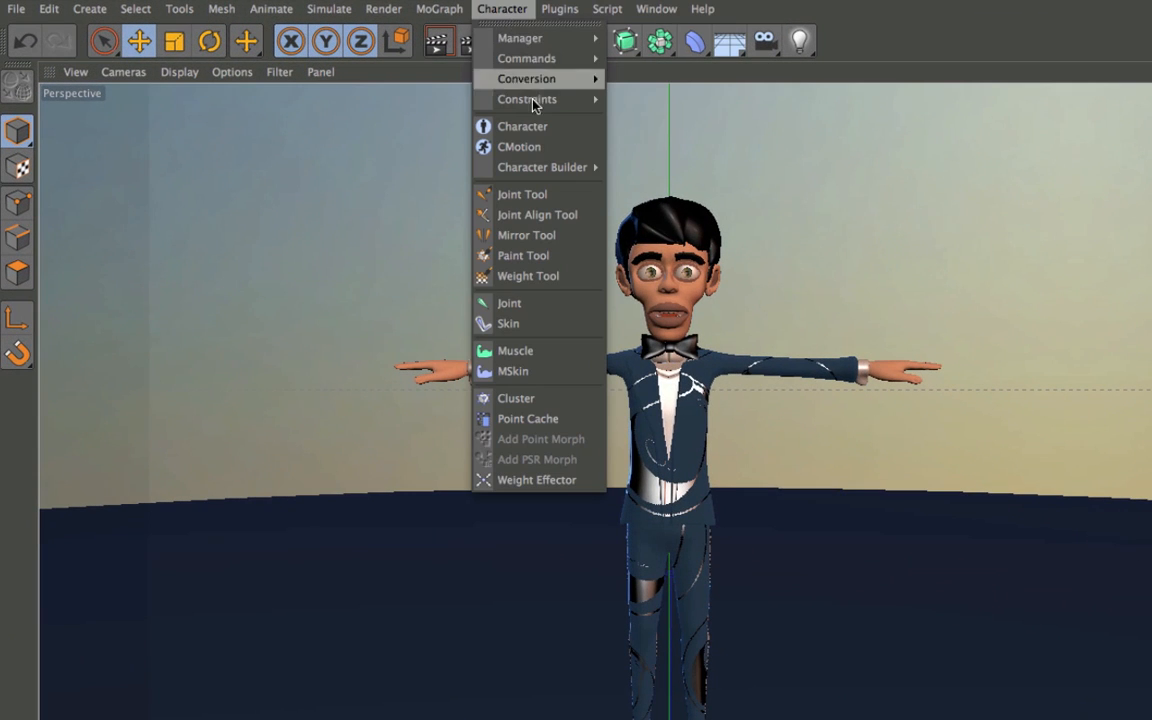
# Step: Create a Character object from the Character menu next to the Maxon-Man model
pyautogui.click(522, 126)
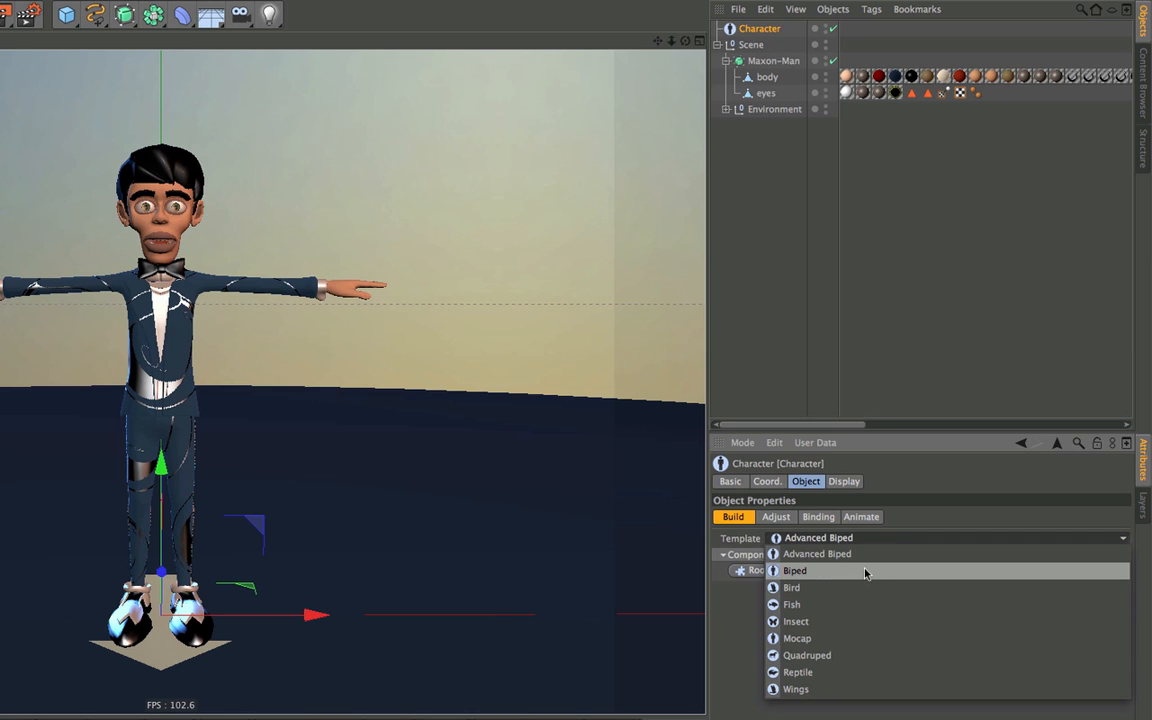
pyautogui.moveTo(859, 577)
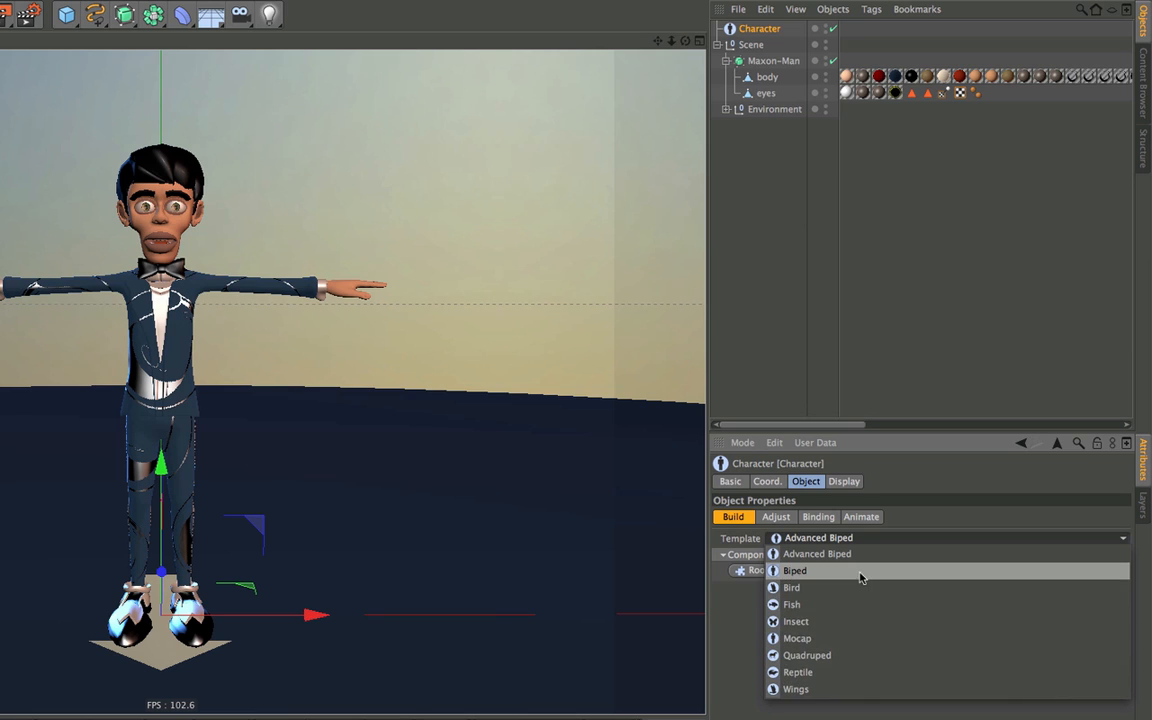
# Step: Set the Character template to Biped and build the Pelvis and Spine components
pyautogui.click(794, 570)
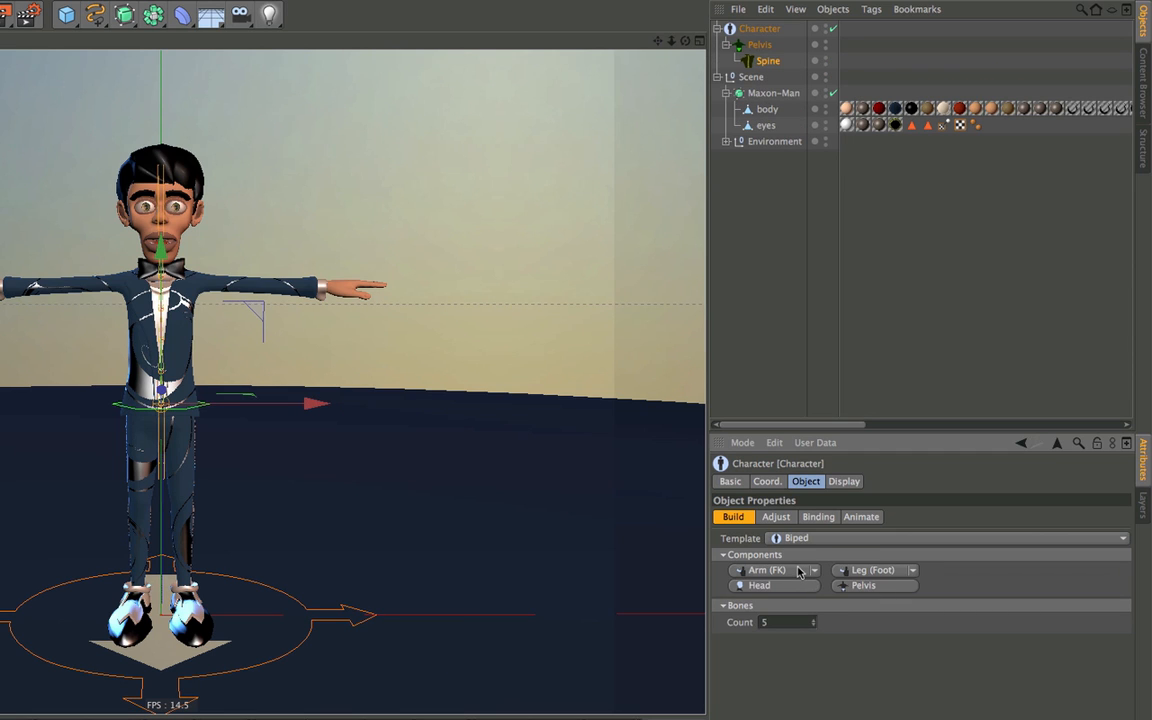
# Step: Add the Arm and Leg (Foot) components to the Biped spine
pyautogui.click(807, 570)
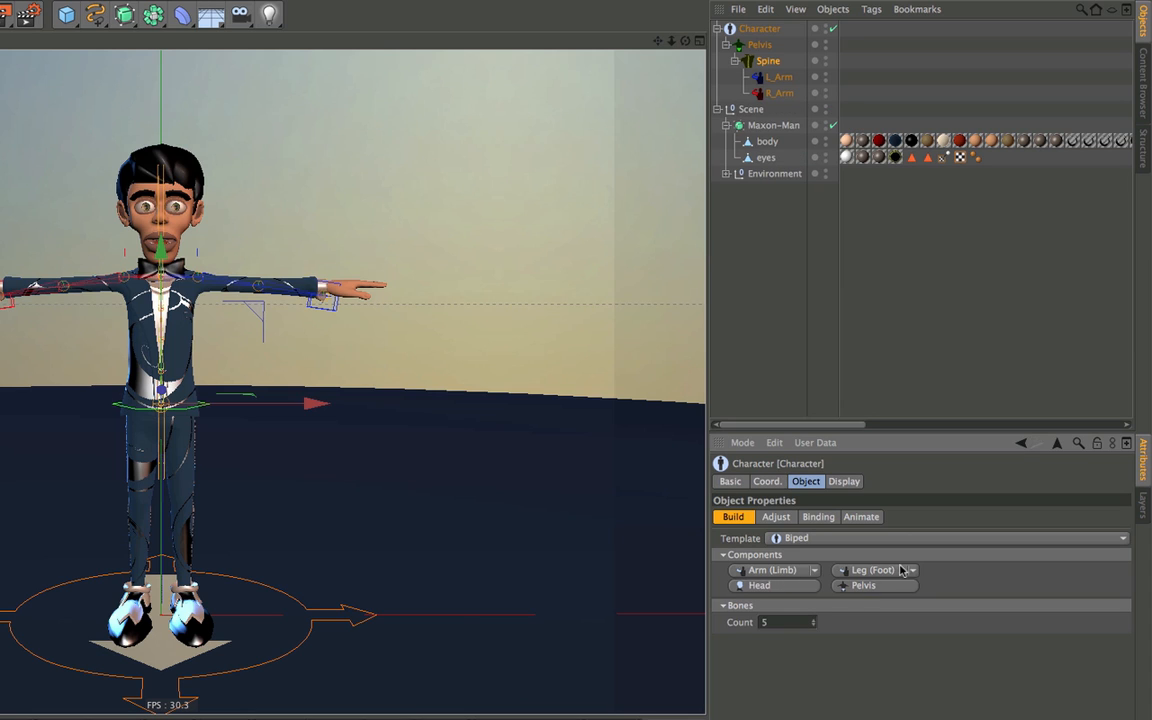
pyautogui.click(871, 570)
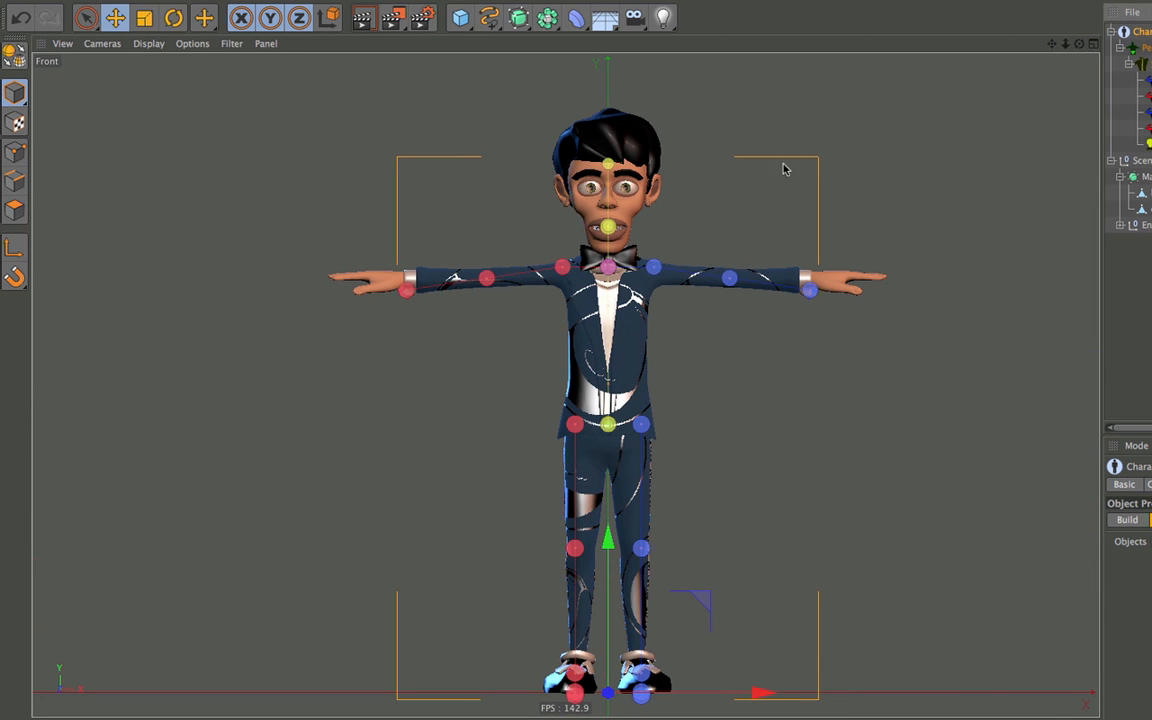
pyautogui.moveTo(779, 195)
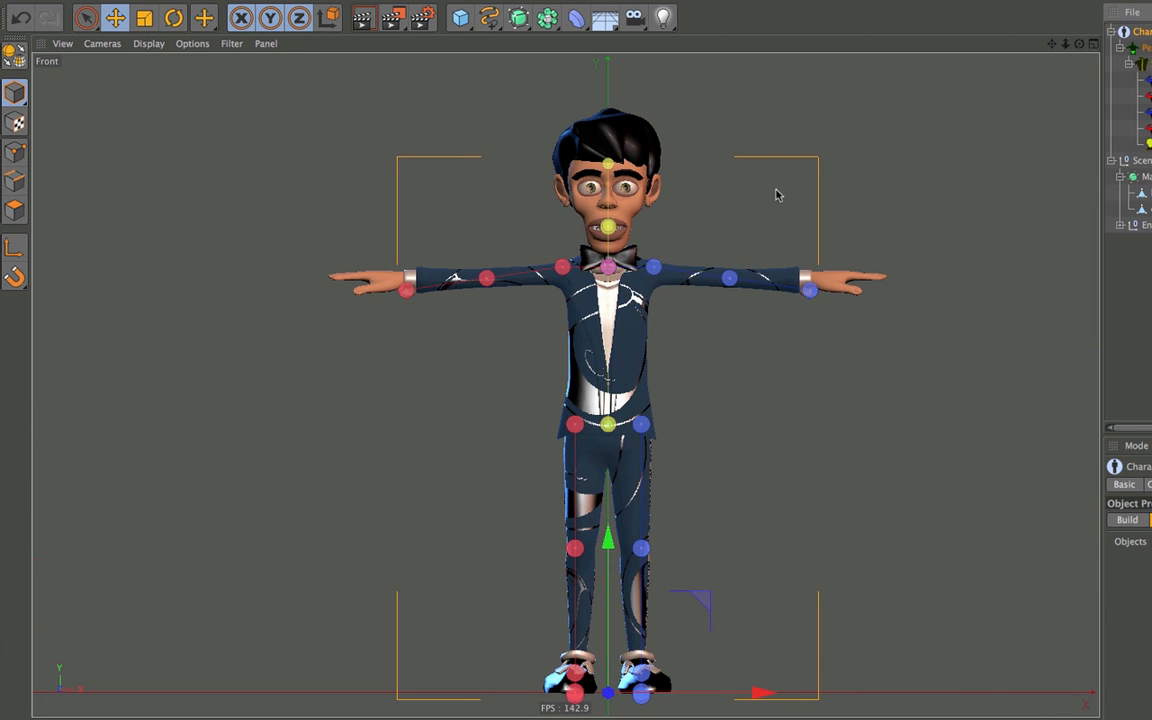
# Step: Add the Head component and view the joint handles over the mesh in Front view
pyautogui.click(1081, 31)
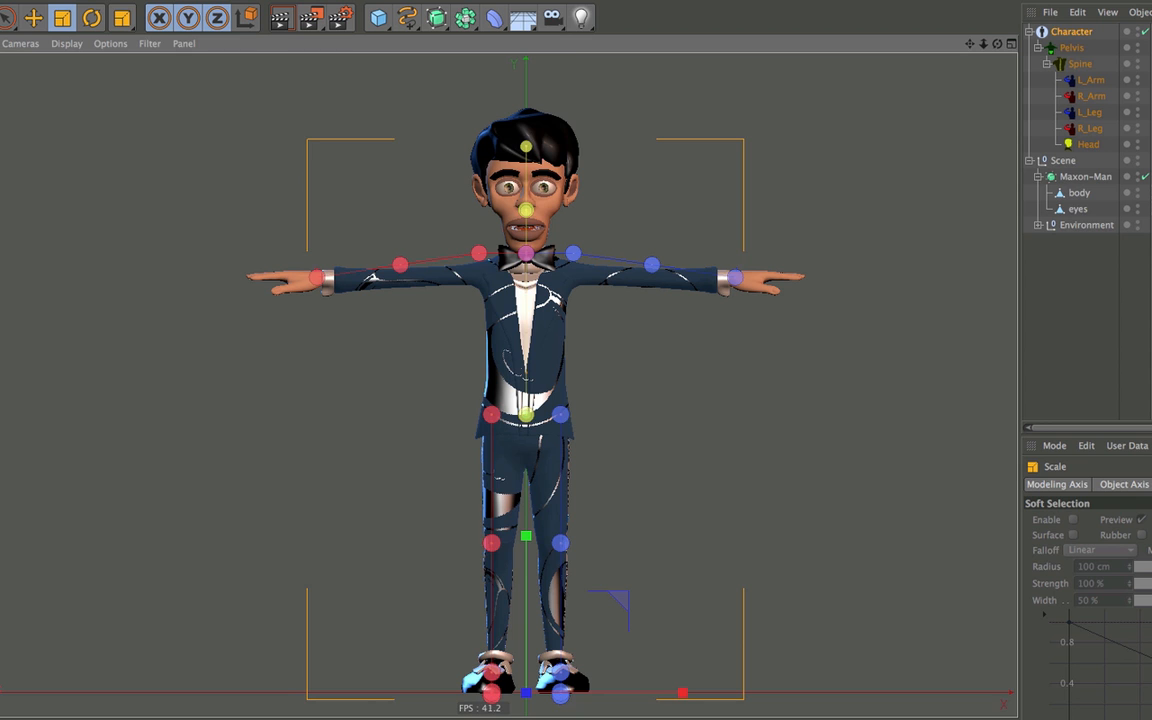
pyautogui.moveTo(470, 277)
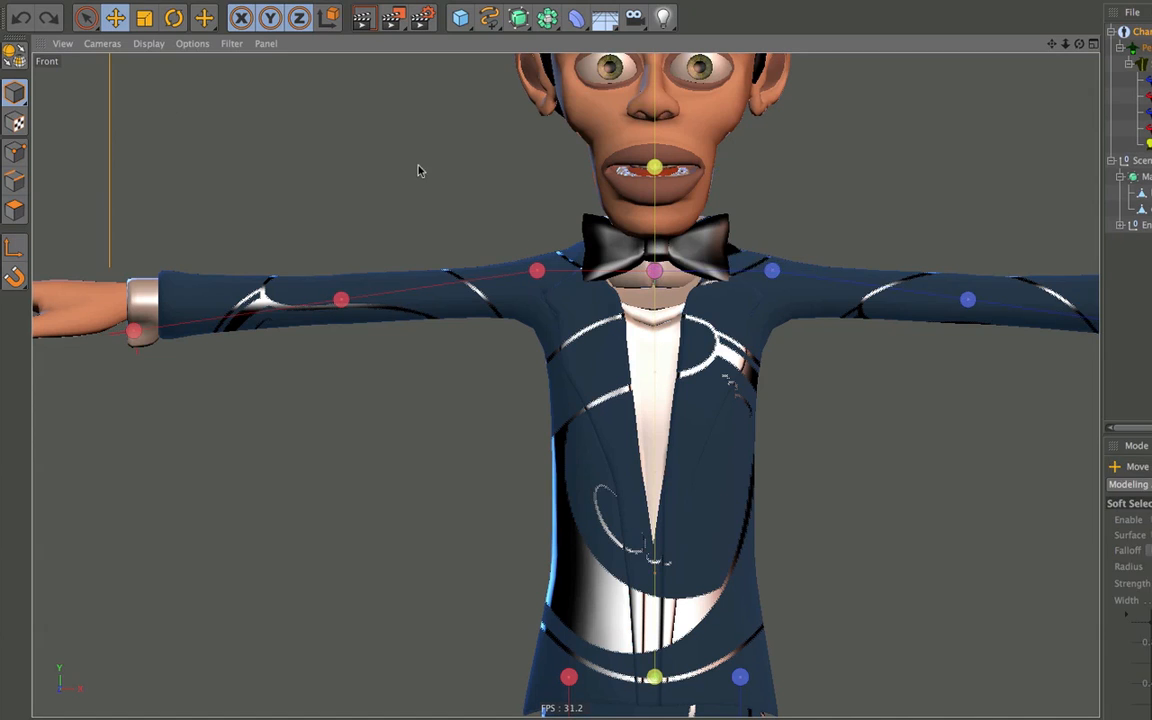
# Step: Move the R_Arm shoulder handle into the shoulder in the zoomed Front view
pyautogui.click(595, 271)
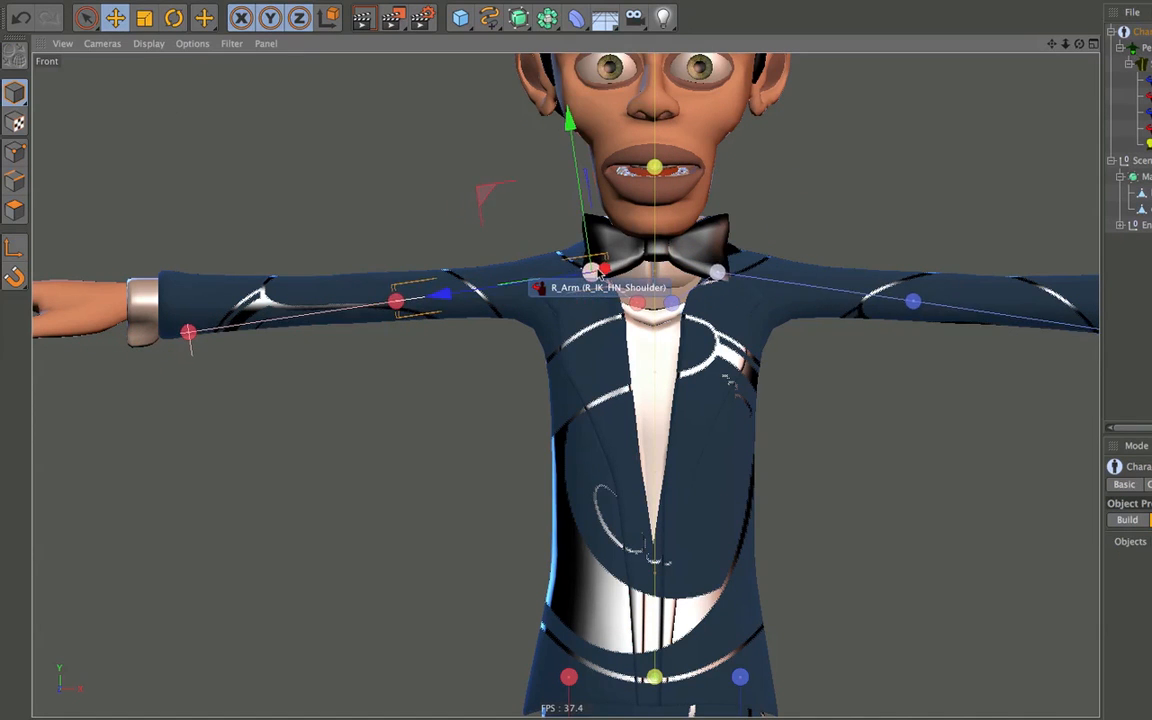
pyautogui.click(101, 43)
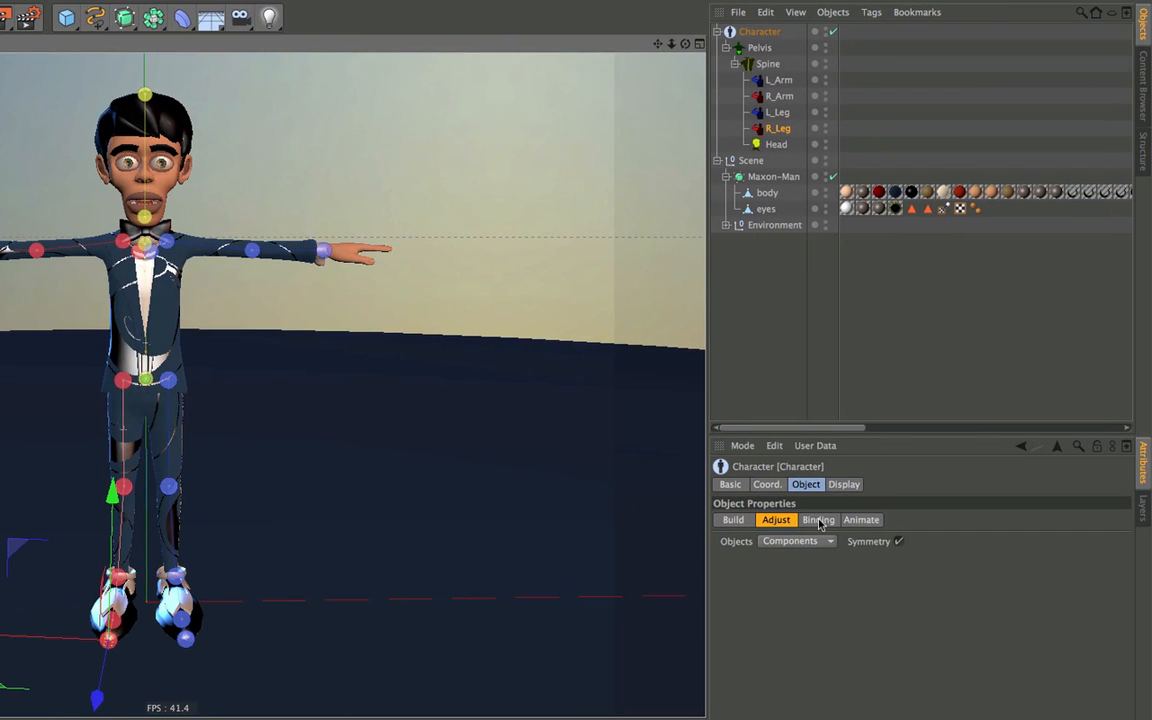
# Step: Bind the body and eyes meshes with Skin tags, then show the Animate controls
pyautogui.click(818, 519)
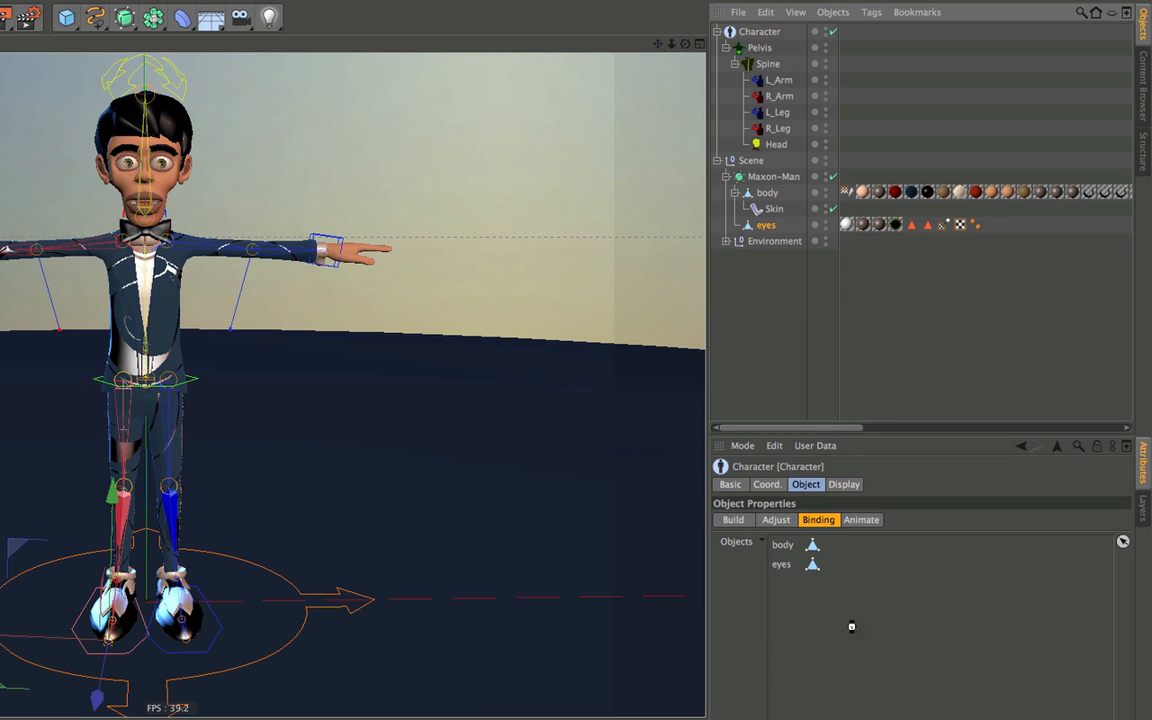
pyautogui.click(726, 224)
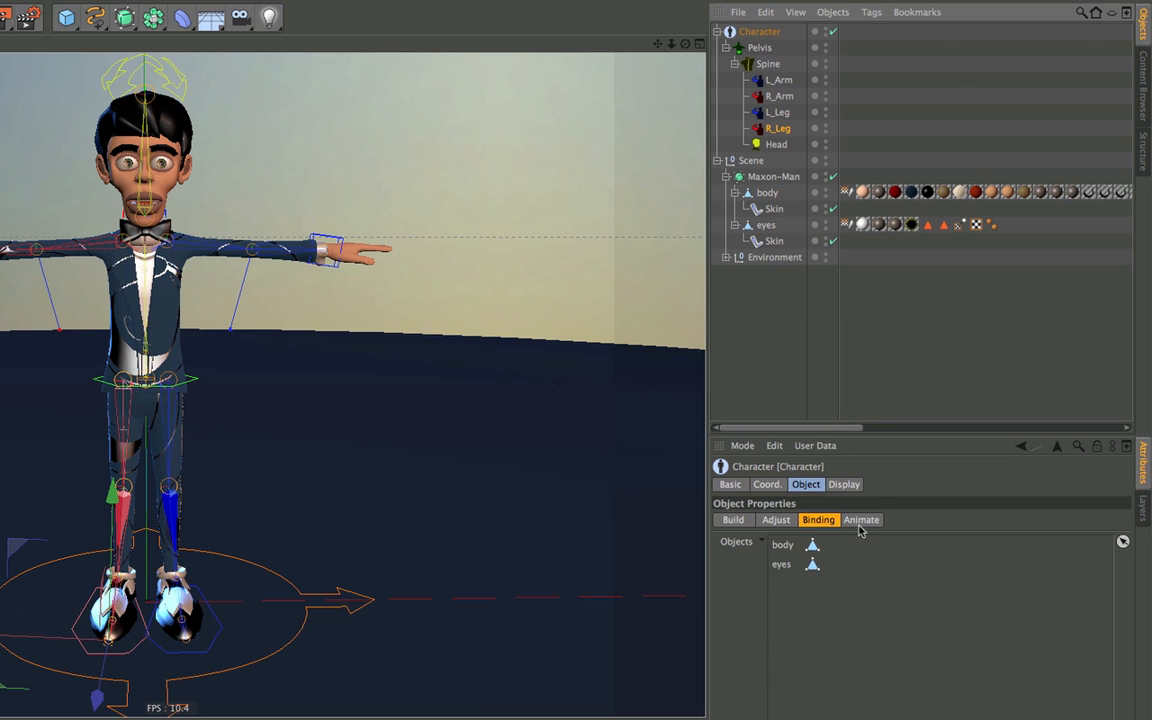
pyautogui.click(861, 519)
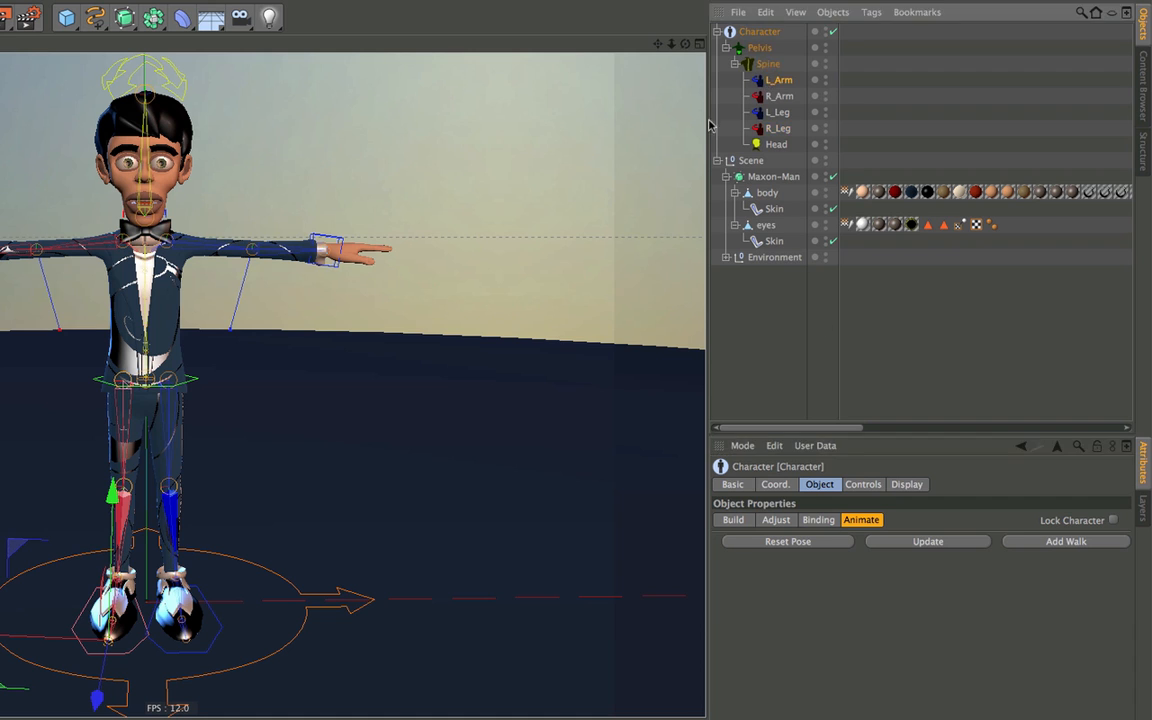